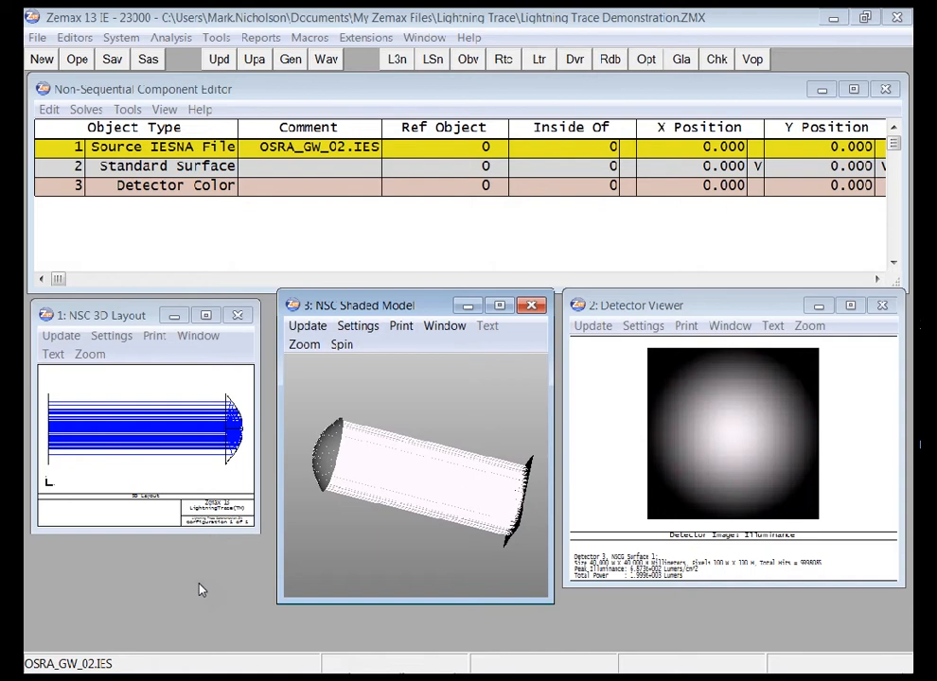
pyautogui.moveTo(243, 549)
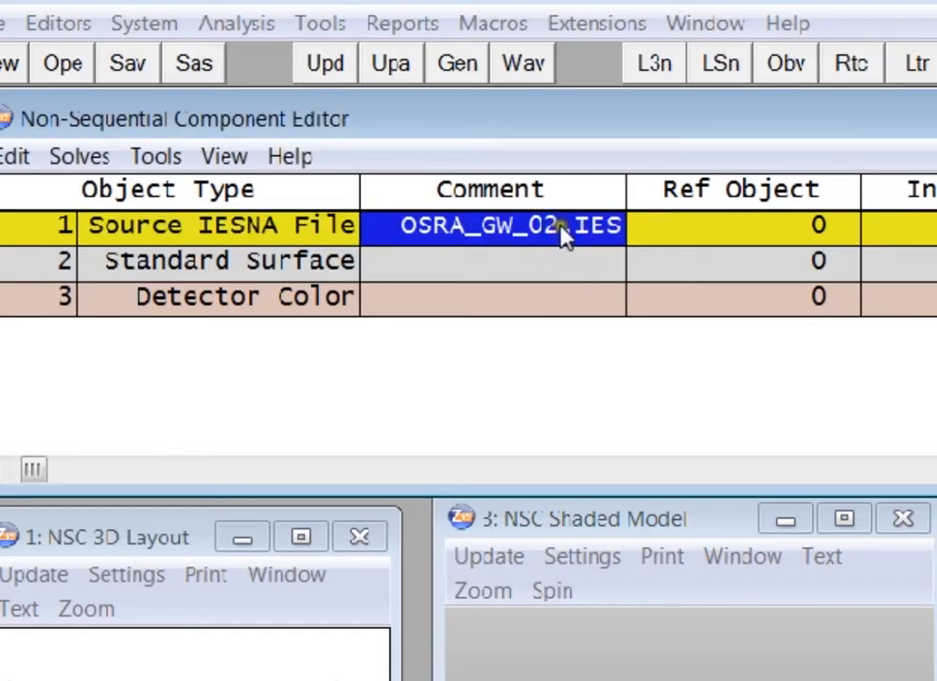
# - Run Clear Detectors and Trace in Ray Trace Control, completing in about 12.6 seconds, then exit
pyautogui.click(229, 261)
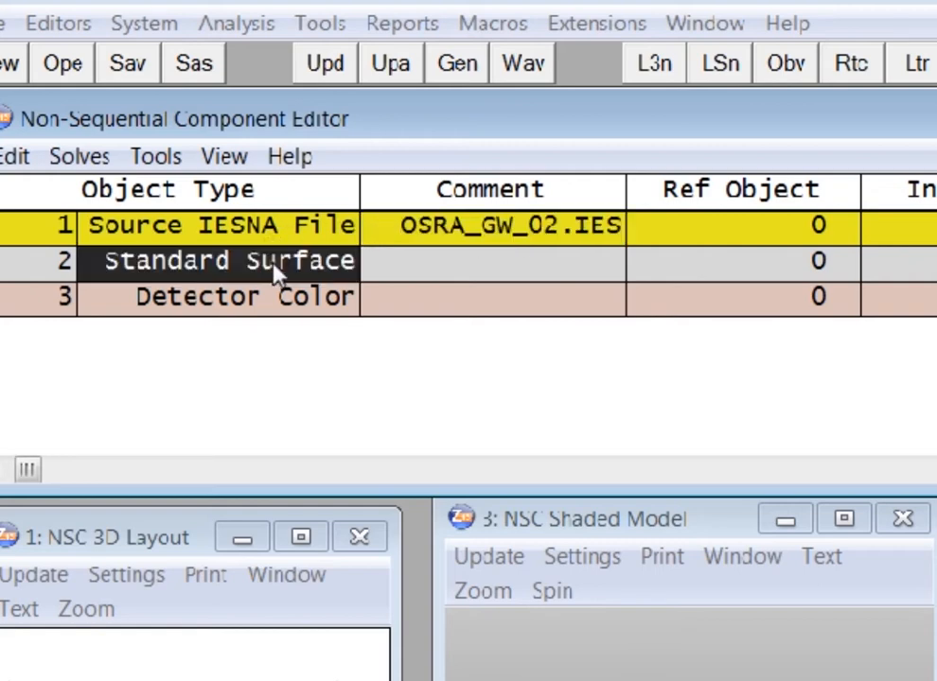
pyautogui.moveTo(616, 301)
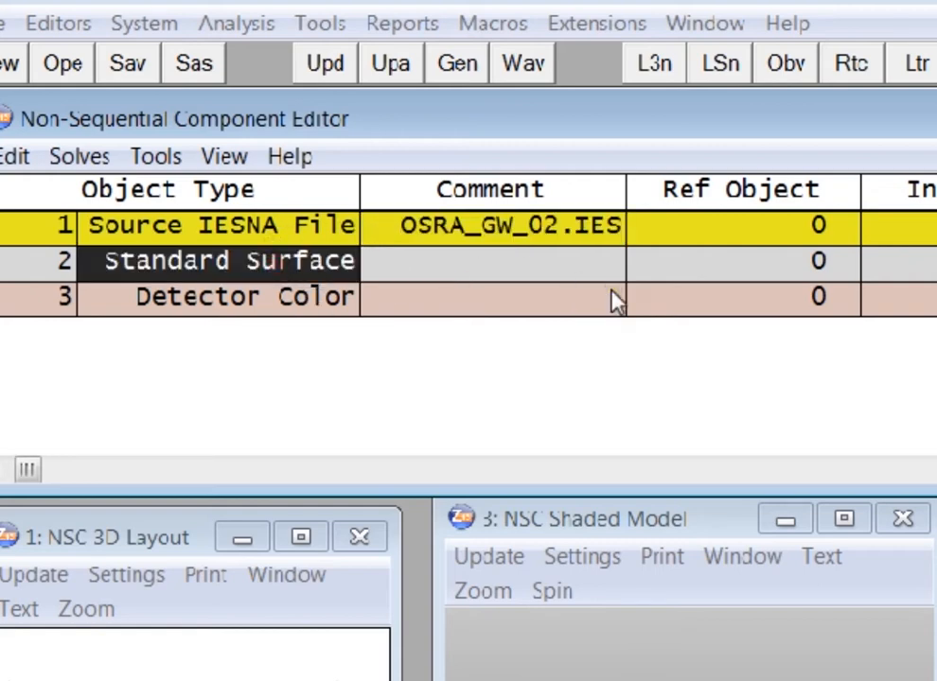
pyautogui.click(231, 297)
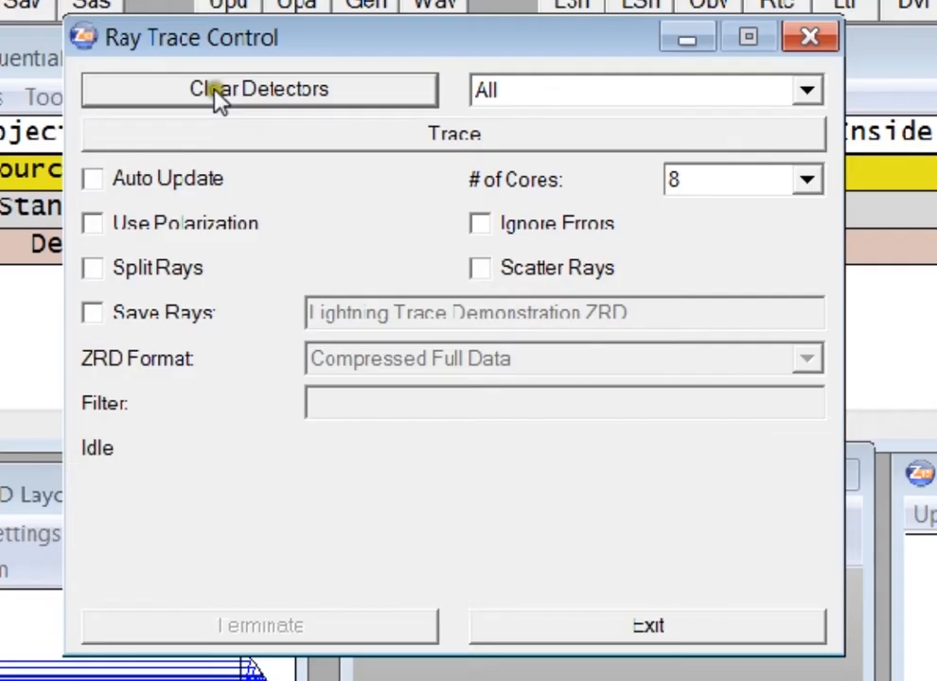
pyautogui.moveTo(242, 148)
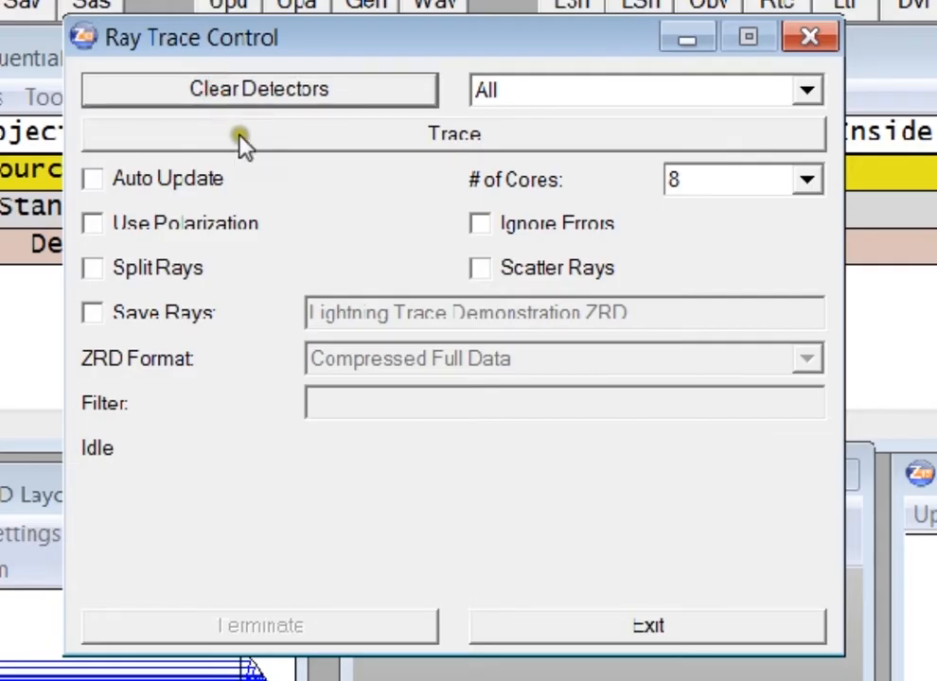
pyautogui.click(454, 132)
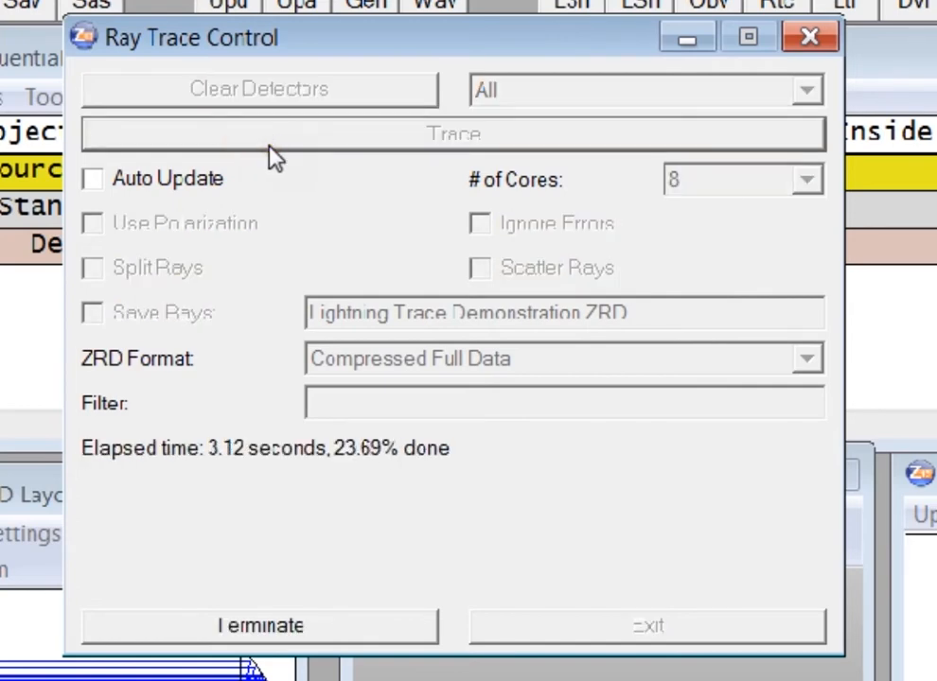
pyautogui.moveTo(231, 144)
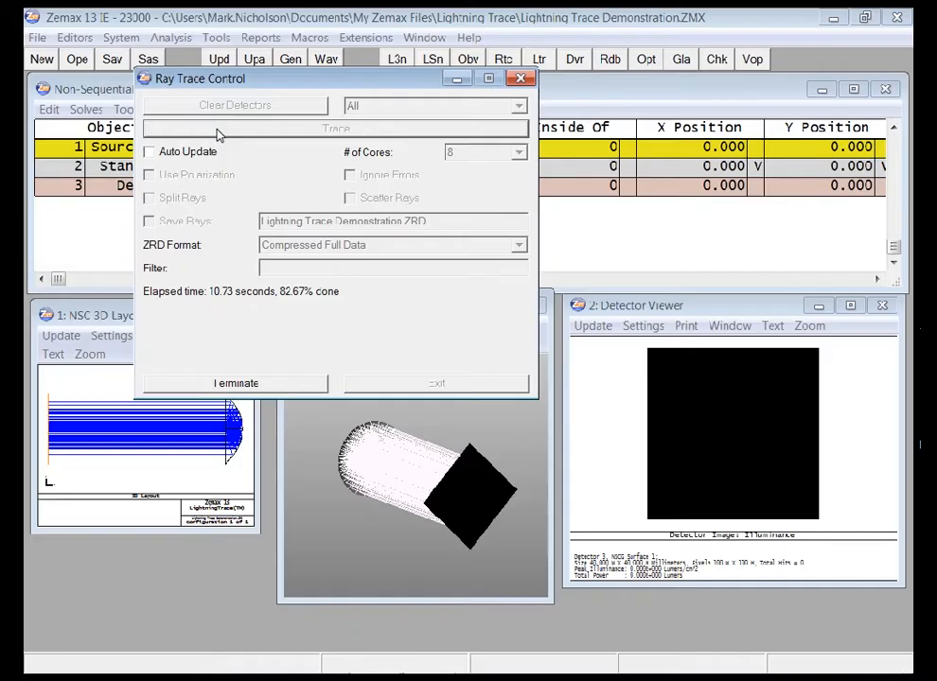
pyautogui.click(337, 128)
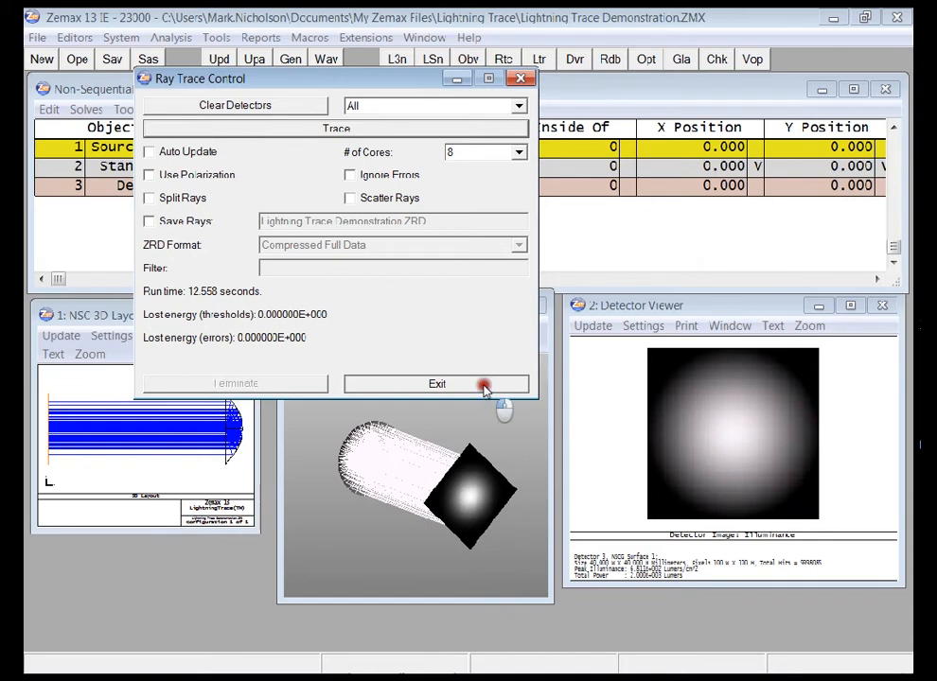
pyautogui.click(435, 382)
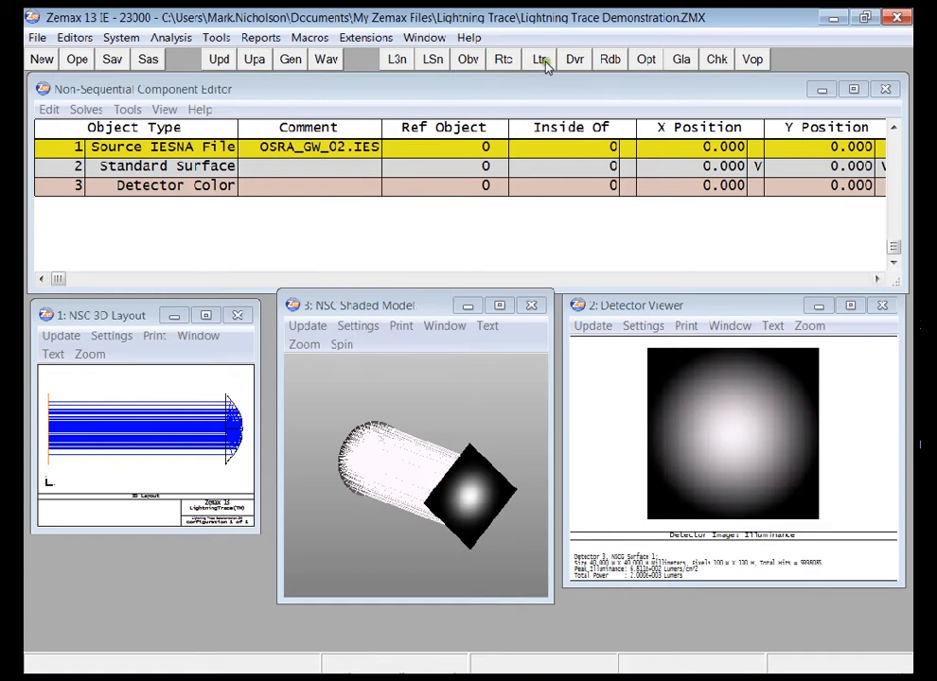
# - Run a LightningTrace from the Ltr control, finishing in 0.031 seconds, then exit the dialog
pyautogui.click(540, 59)
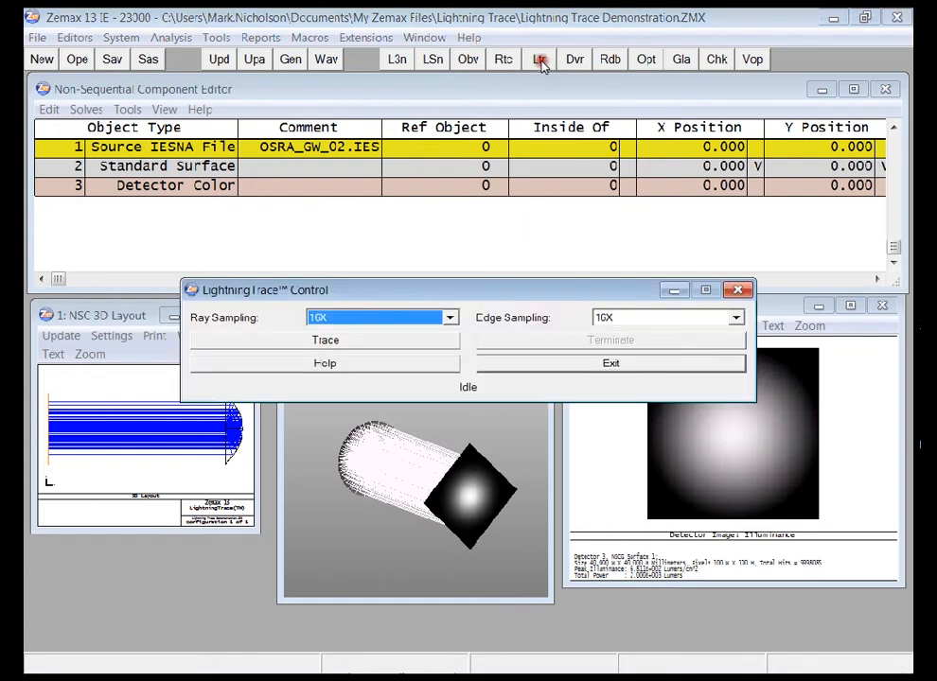
pyautogui.moveTo(265, 289); pyautogui.dragTo(227, 159)
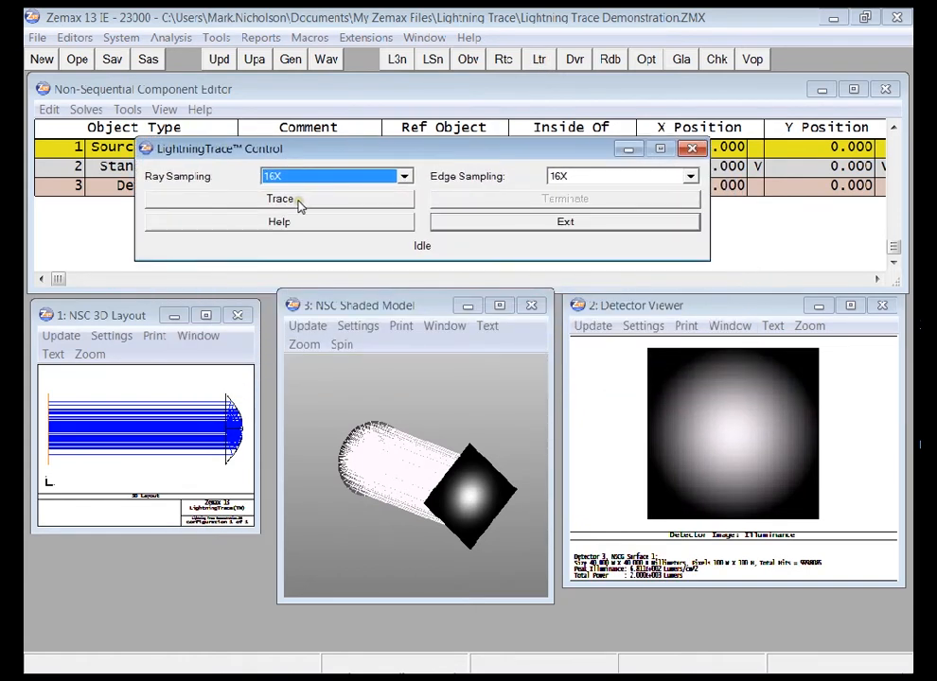
pyautogui.click(280, 199)
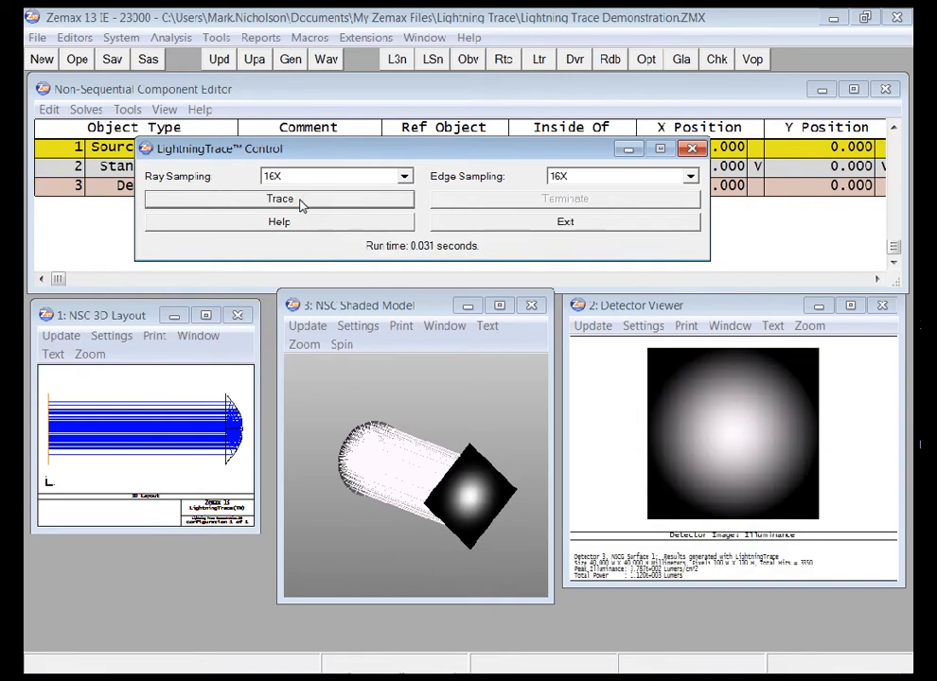
pyautogui.moveTo(477, 299)
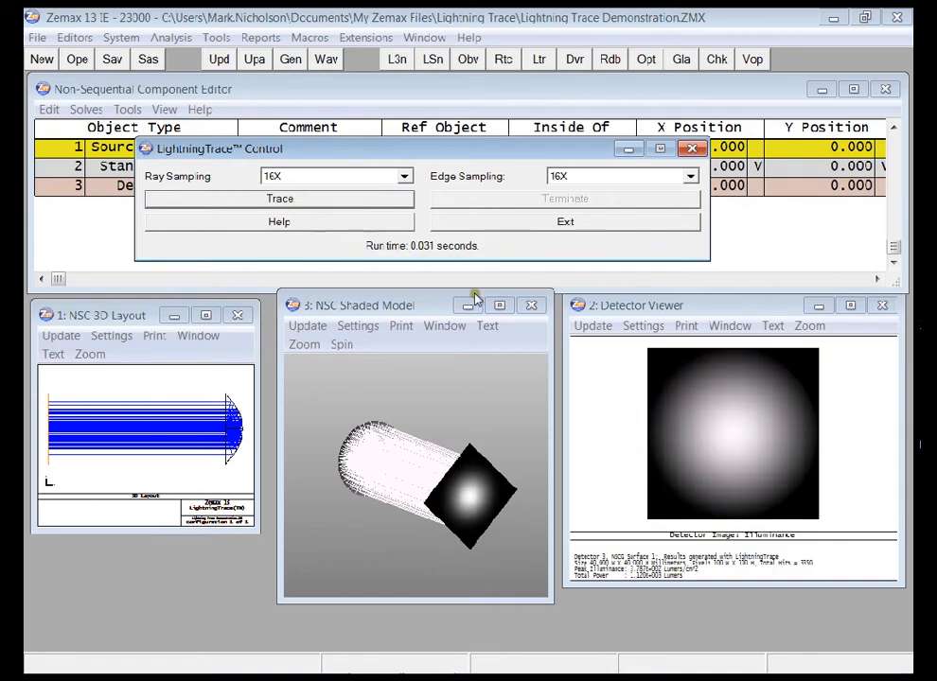
pyautogui.moveTo(642, 456)
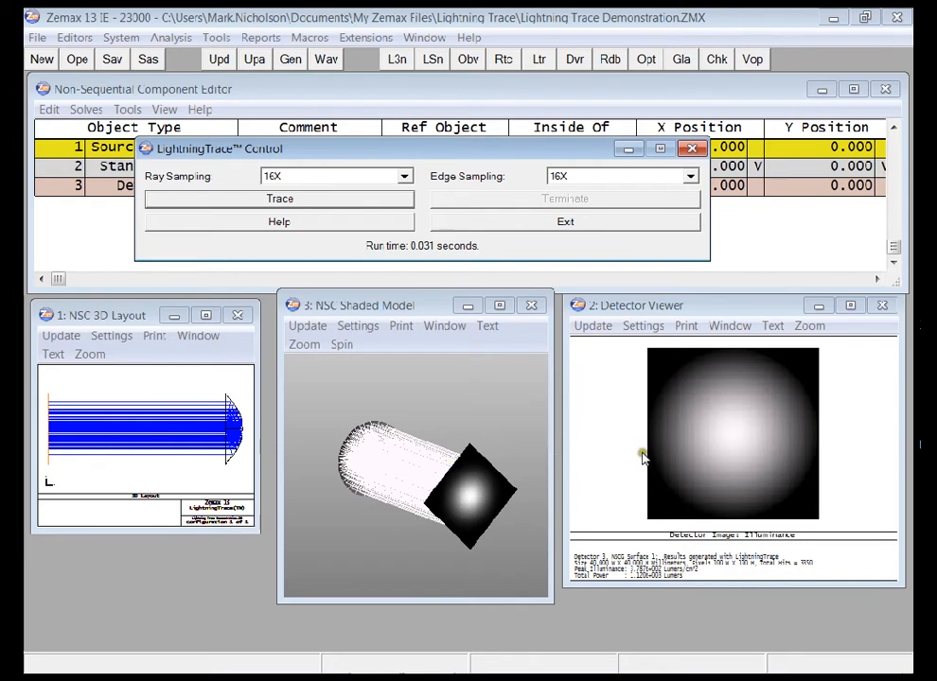
pyautogui.moveTo(318, 491)
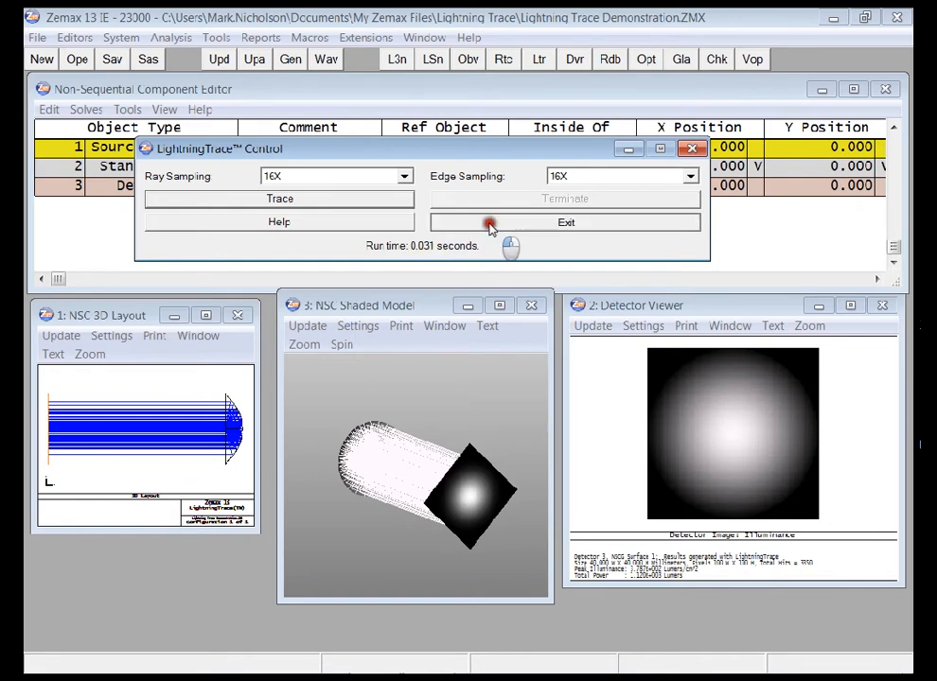
pyautogui.click(564, 221)
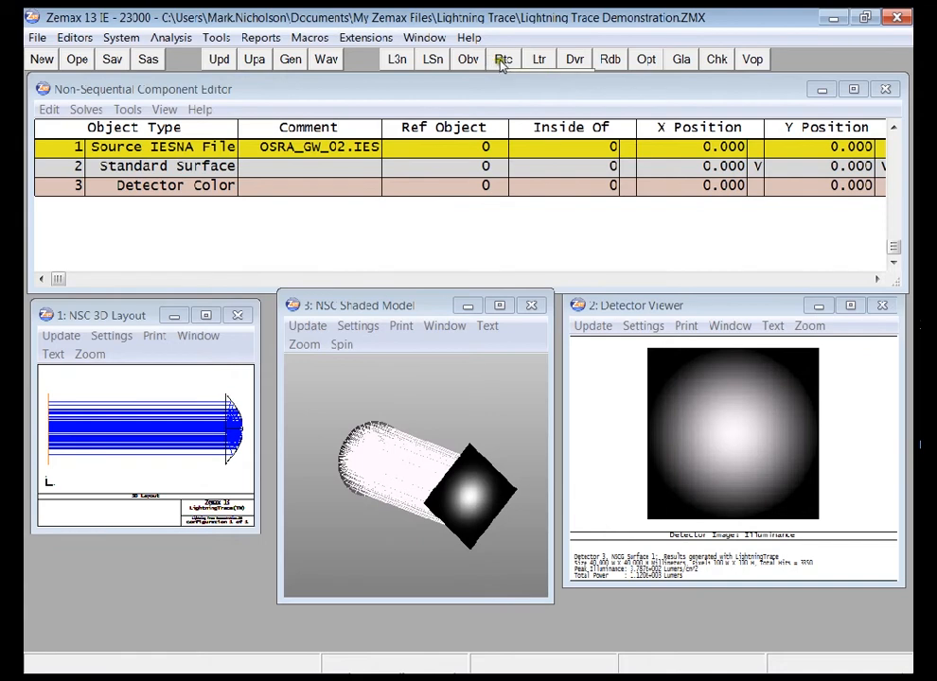
# - Clear the detectors via Rtc and refill them with another 0.031-second LightningTrace
pyautogui.click(504, 58)
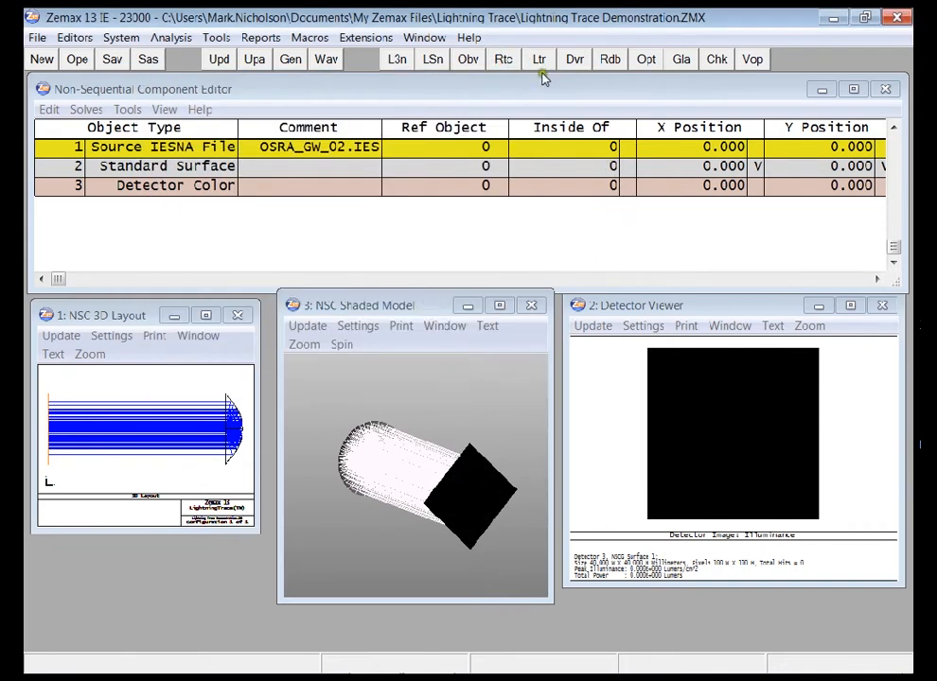
pyautogui.click(537, 58)
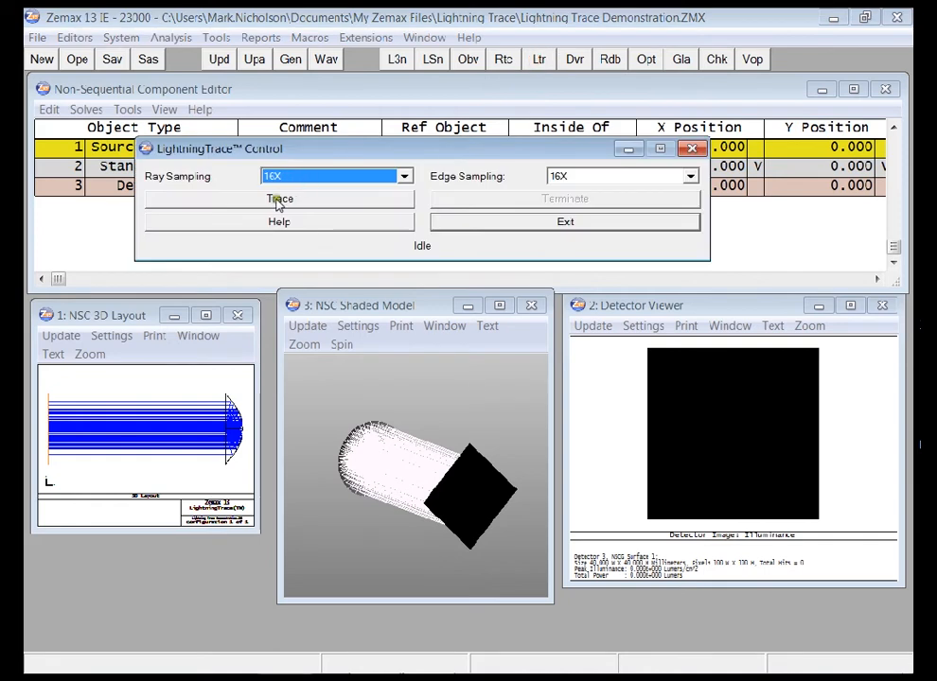
pyautogui.click(280, 199)
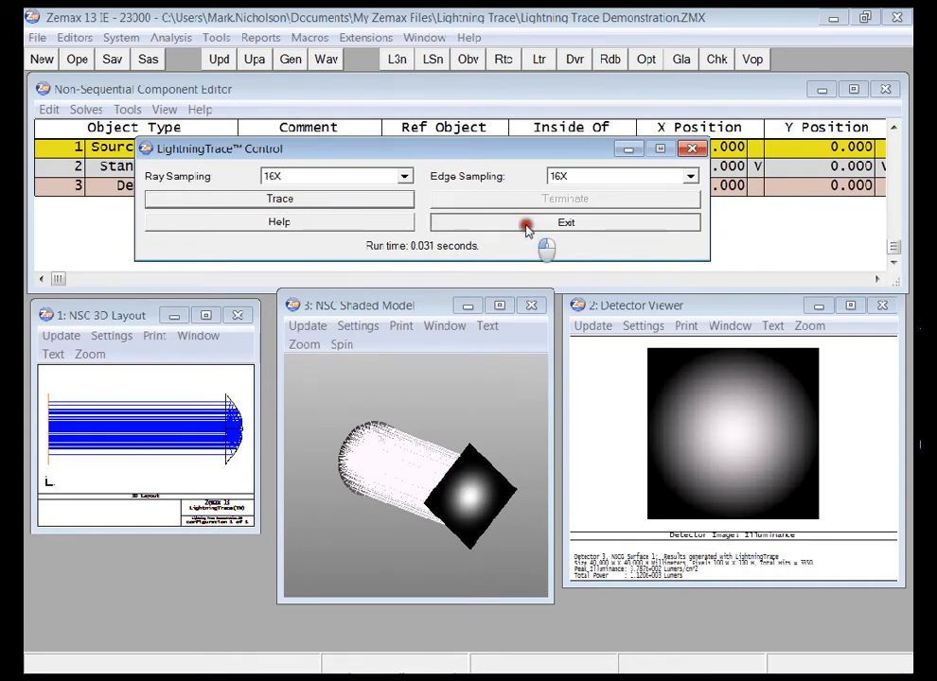
pyautogui.click(566, 222)
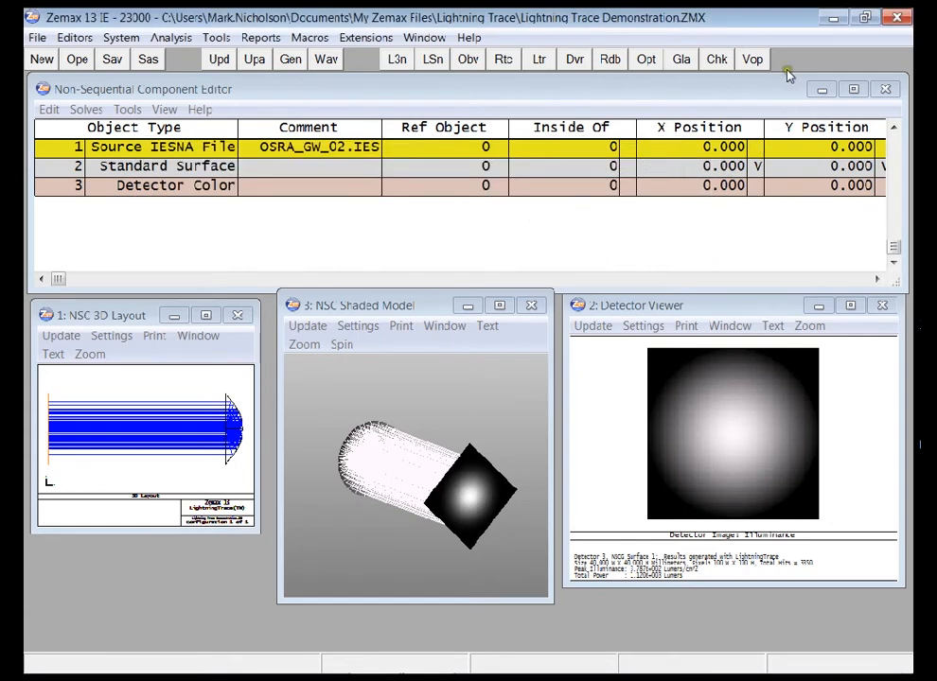
# - Set Visual Optimization's Retrace Rays option to Use LightningTrace - 16X
pyautogui.click(753, 59)
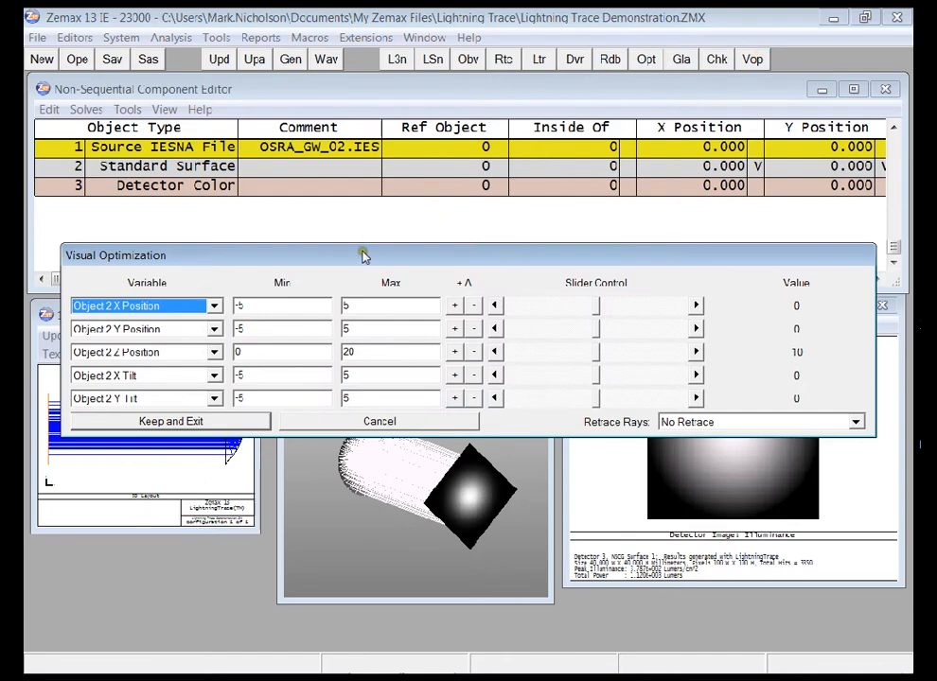
pyautogui.moveTo(364, 254); pyautogui.dragTo(364, 95)
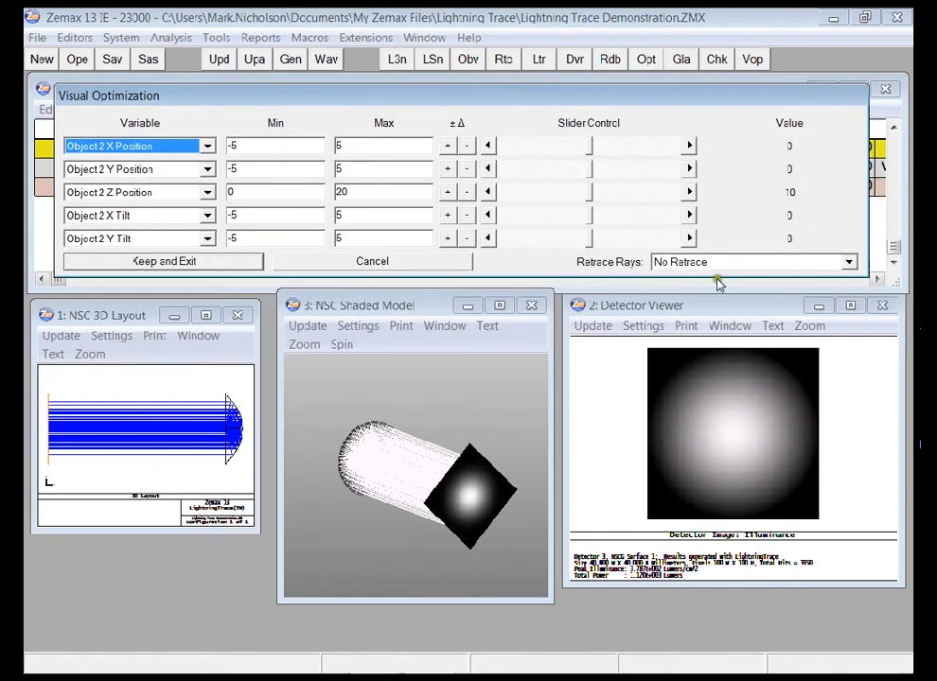
pyautogui.click(848, 262)
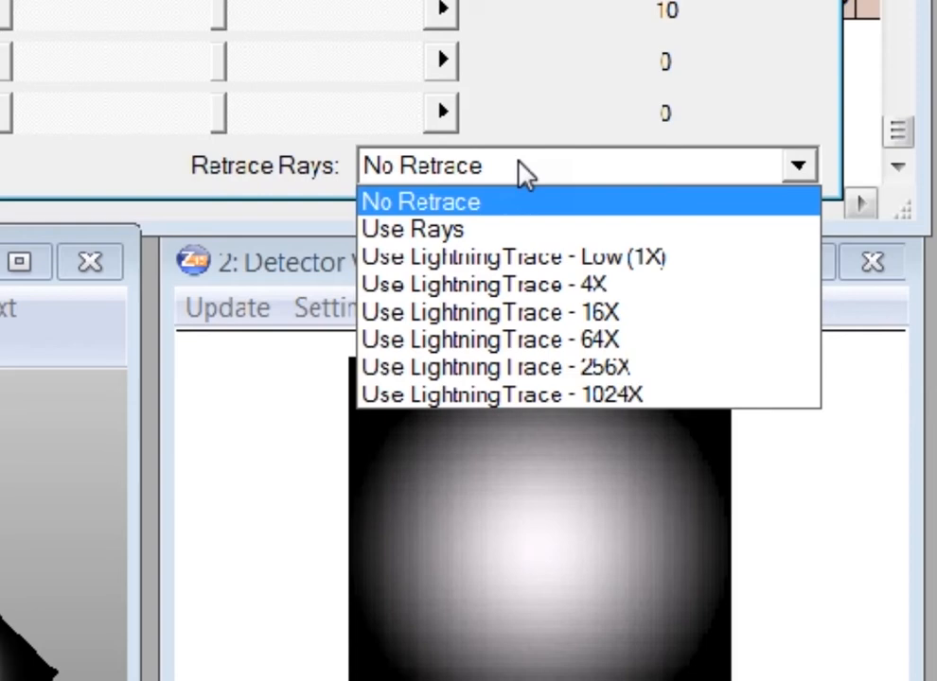
pyautogui.moveTo(519, 161)
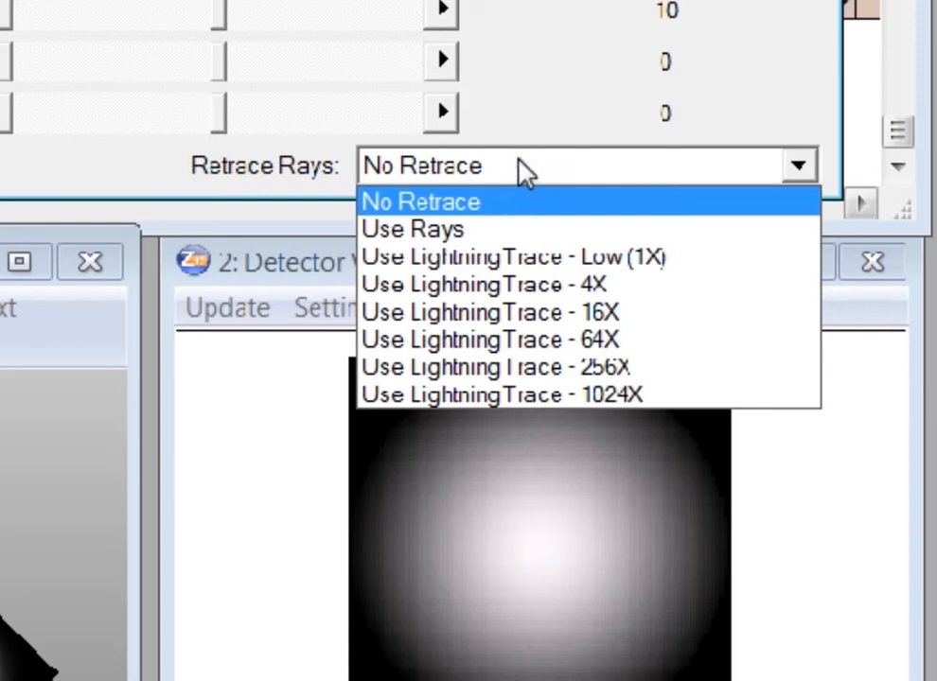
pyautogui.click(488, 312)
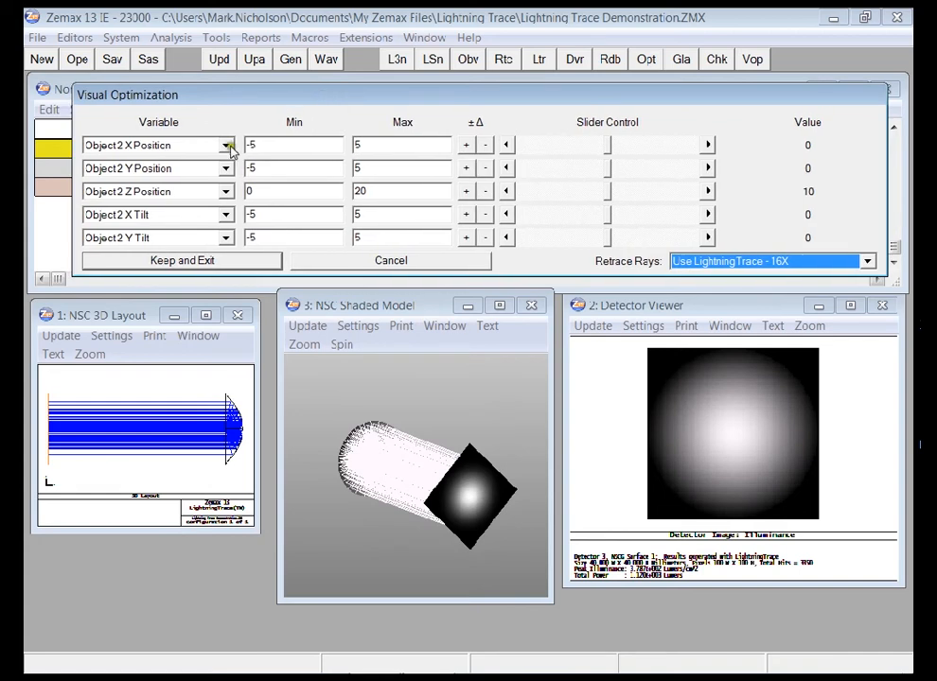
pyautogui.moveTo(174, 204)
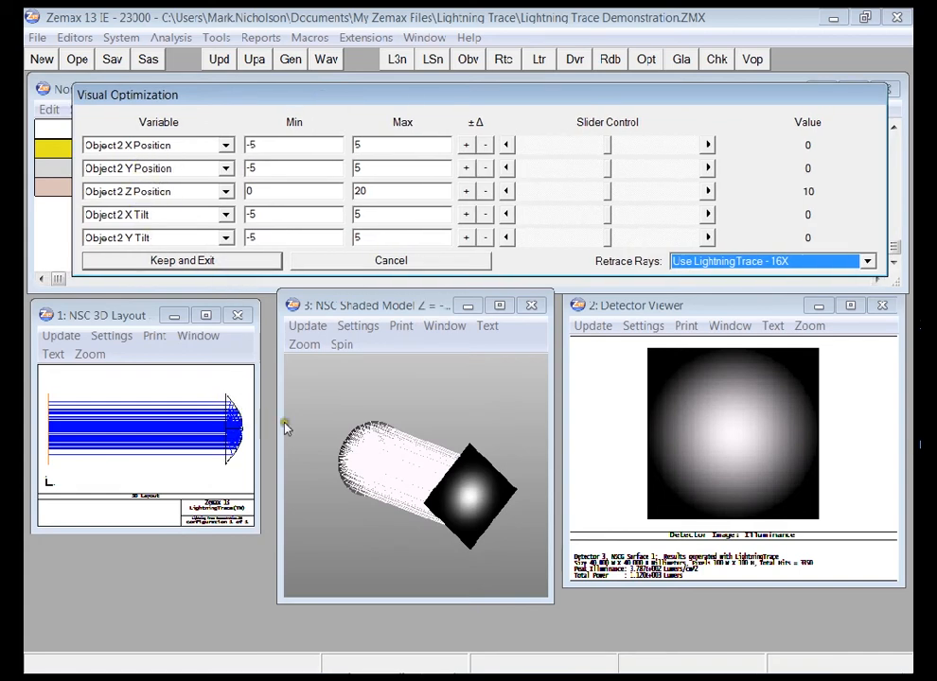
pyautogui.moveTo(623, 511)
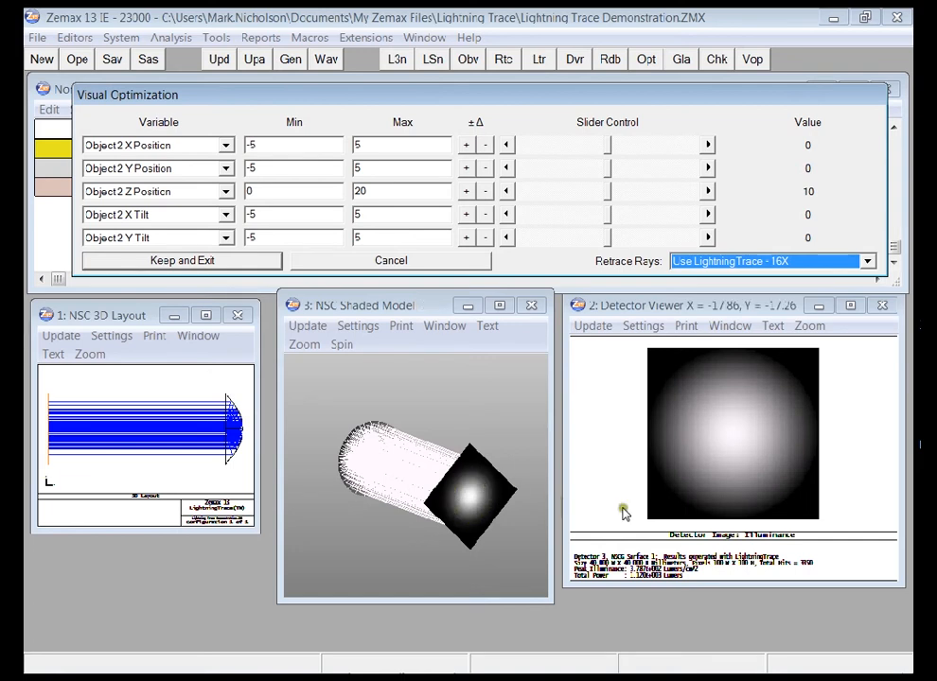
pyautogui.moveTo(738, 473)
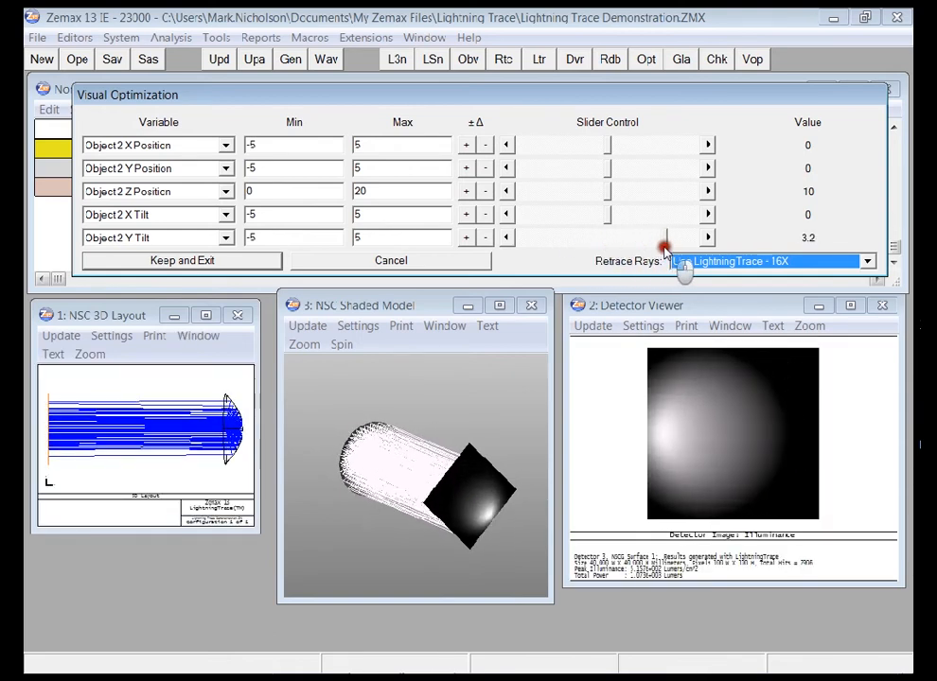
# - Sweep the Object 2 Y and X tilt sliders both ways, then bring the tilt back near zero
pyautogui.moveTo(662, 238); pyautogui.dragTo(578, 239)
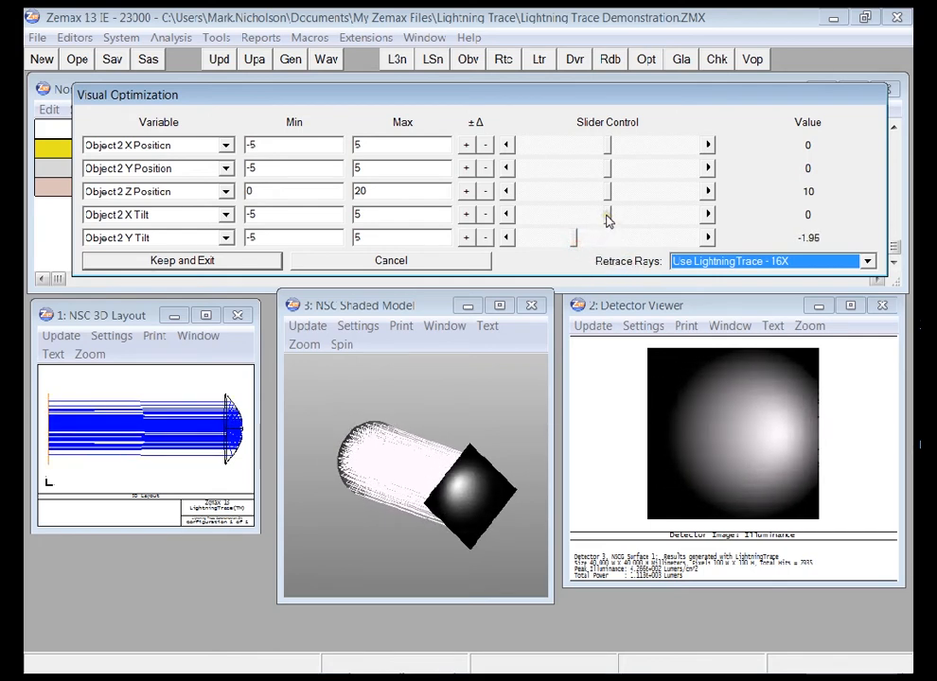
pyautogui.moveTo(606, 214); pyautogui.dragTo(633, 214)
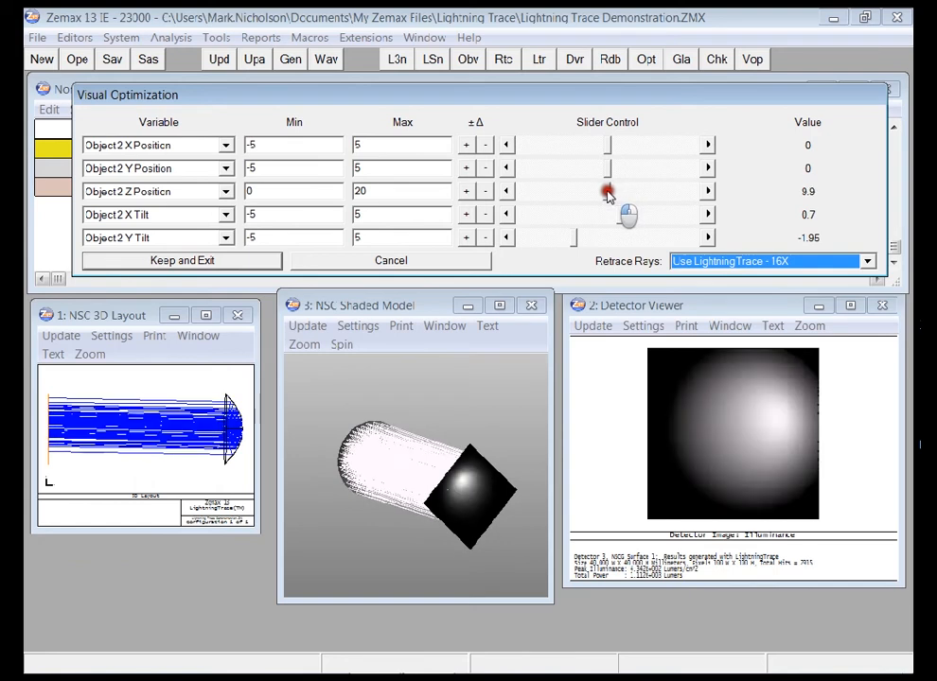
pyautogui.moveTo(596, 191); pyautogui.dragTo(613, 191)
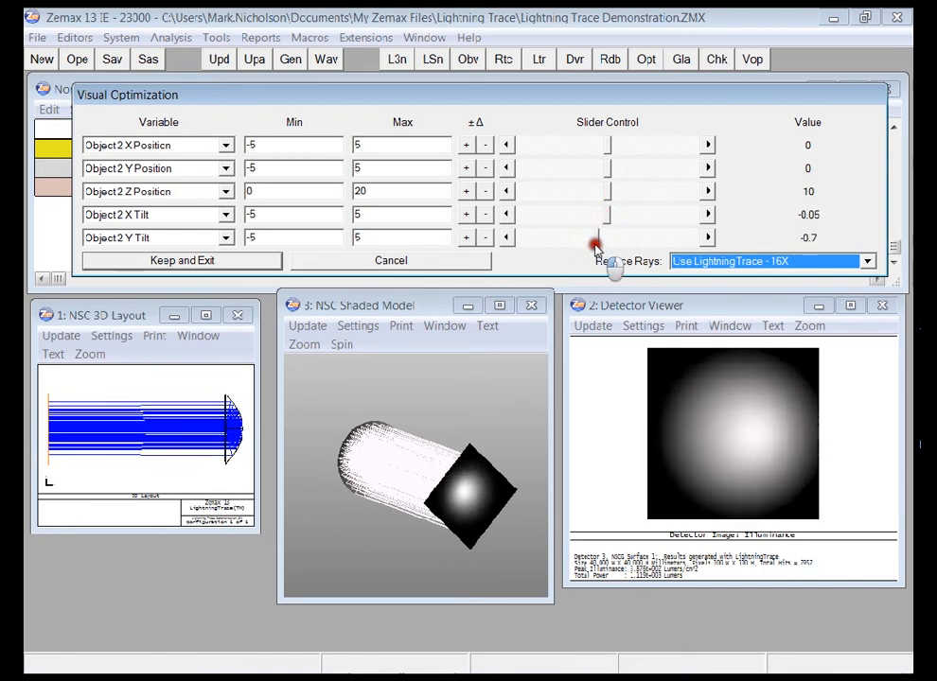
pyautogui.click(606, 239)
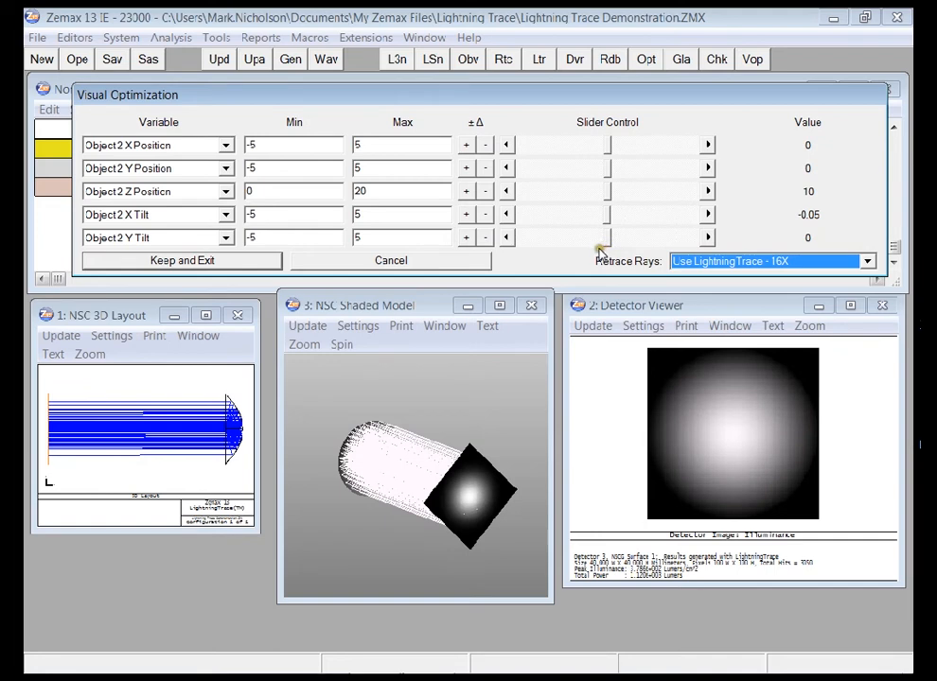
pyautogui.moveTo(594, 238)
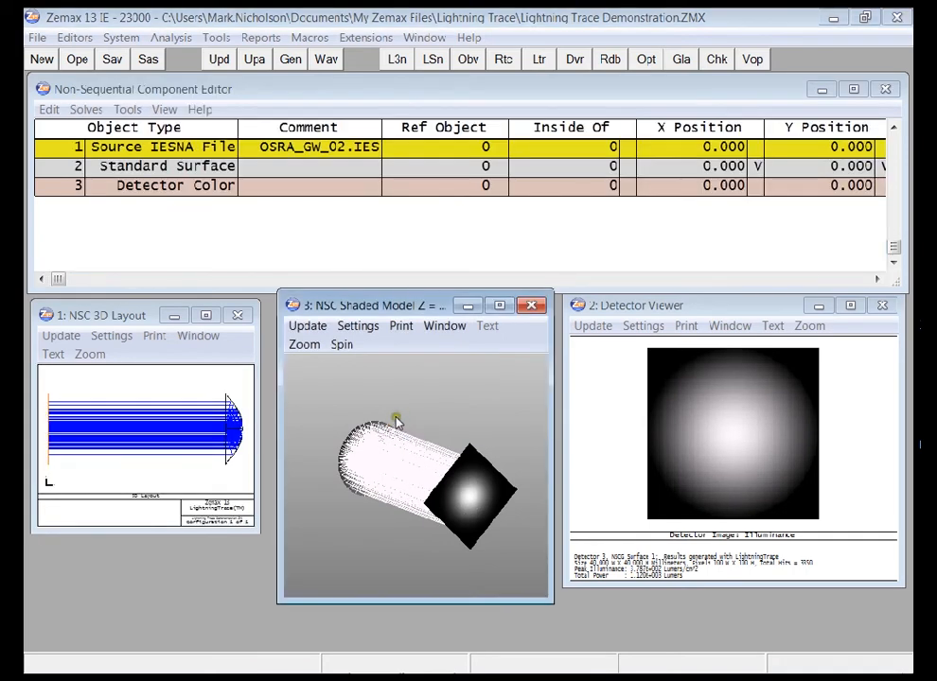
pyautogui.moveTo(393, 424)
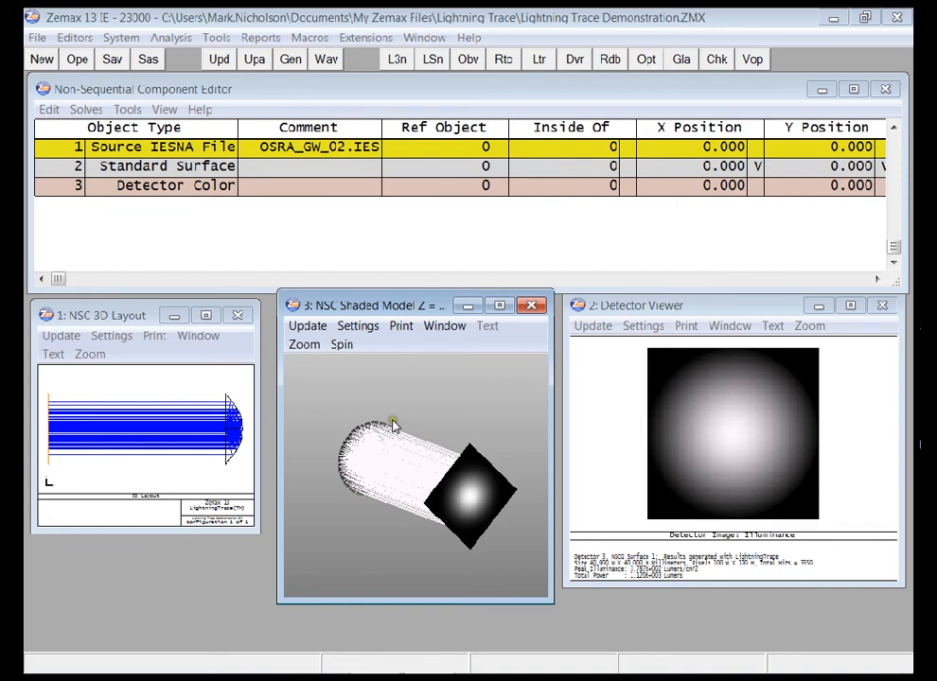
pyautogui.moveTo(392, 420)
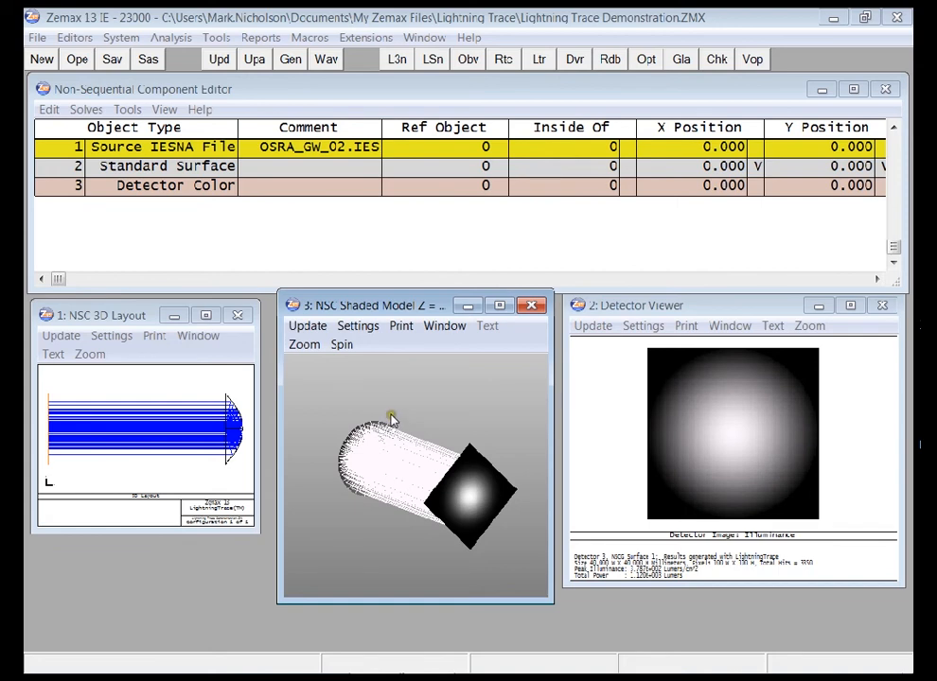
pyautogui.moveTo(394, 424)
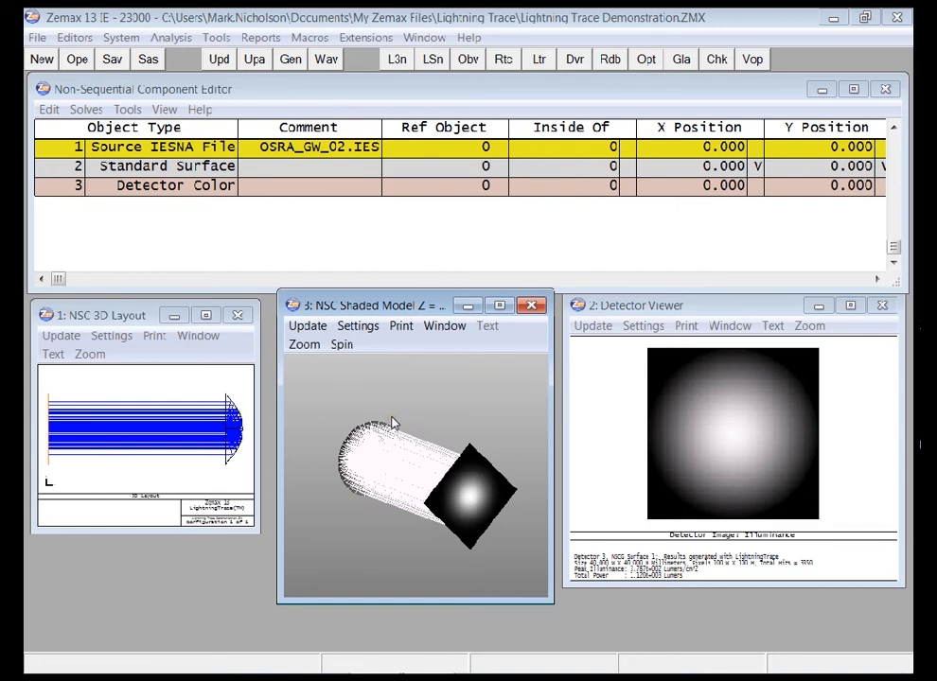
pyautogui.moveTo(424, 369)
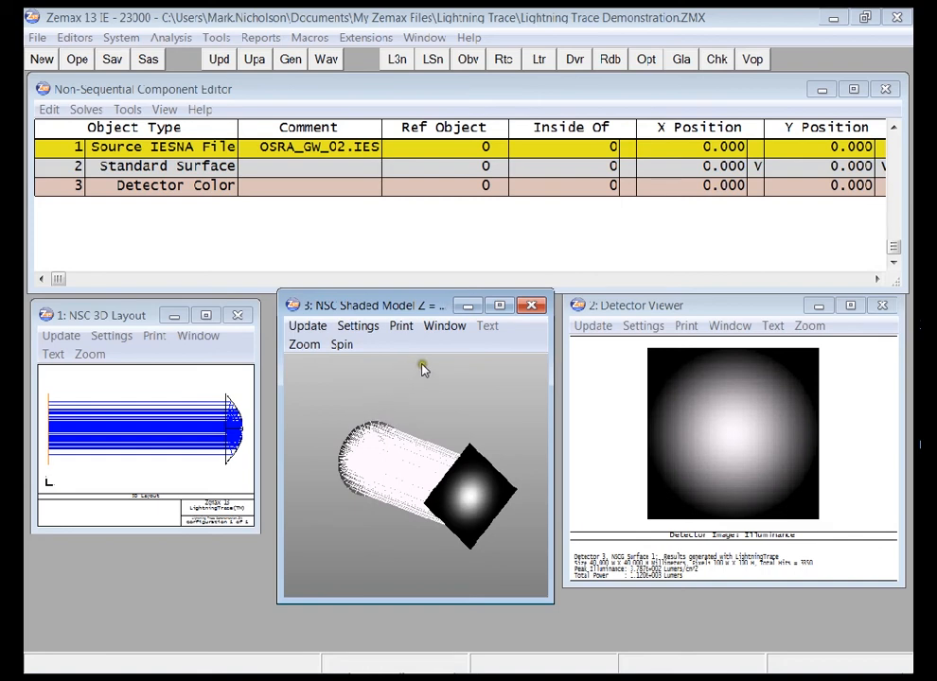
# - Start a conventional ray trace from the Rtc button, clearing the detector image
pyautogui.click(504, 59)
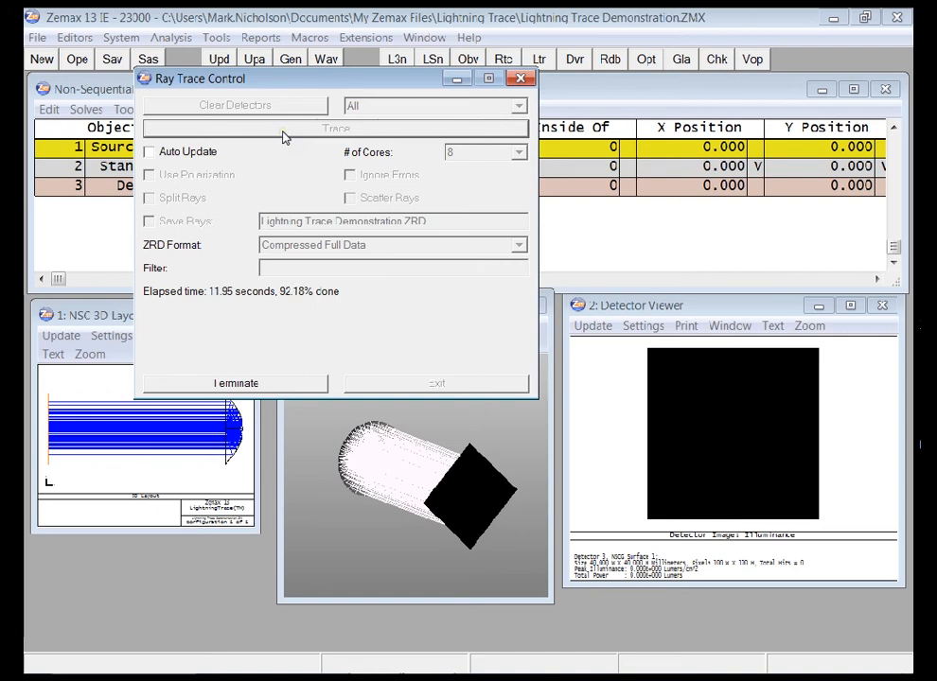
# - Dismiss the finished ray trace and set Retrace Rays to Use LightningTrace - 64X
pyautogui.click(337, 128)
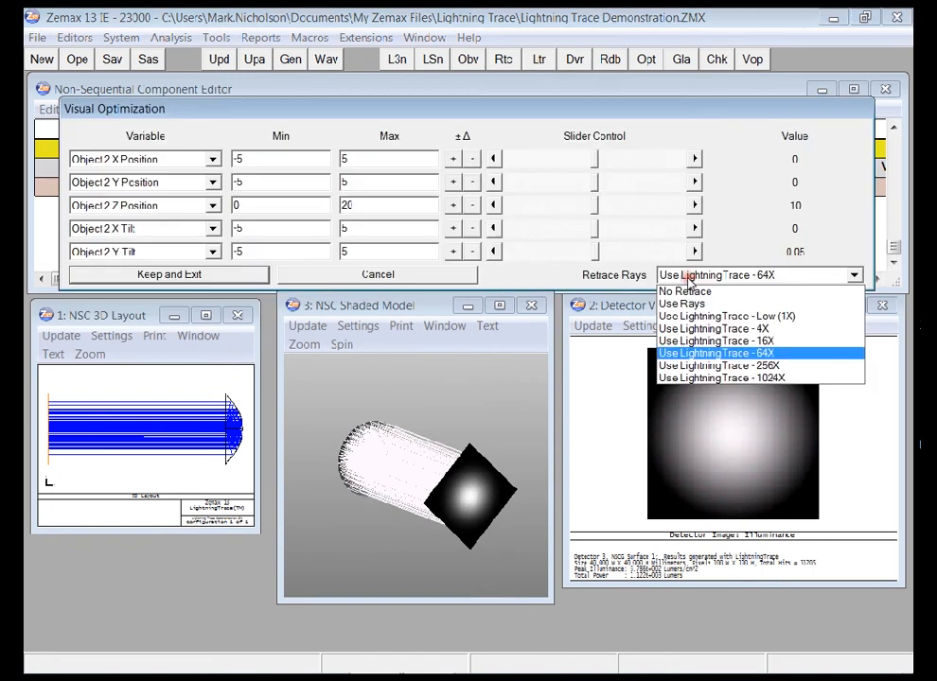
pyautogui.click(715, 354)
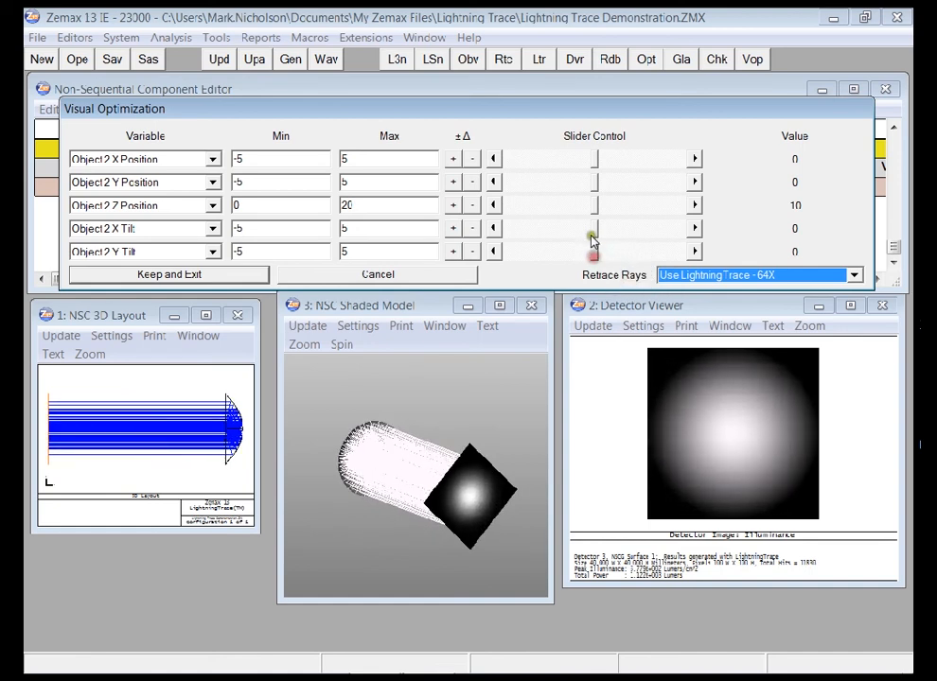
# - Sweep the Object 2 X Tilt slider both ways and return it to about zero
pyautogui.moveTo(590, 228); pyautogui.dragTo(636, 227)
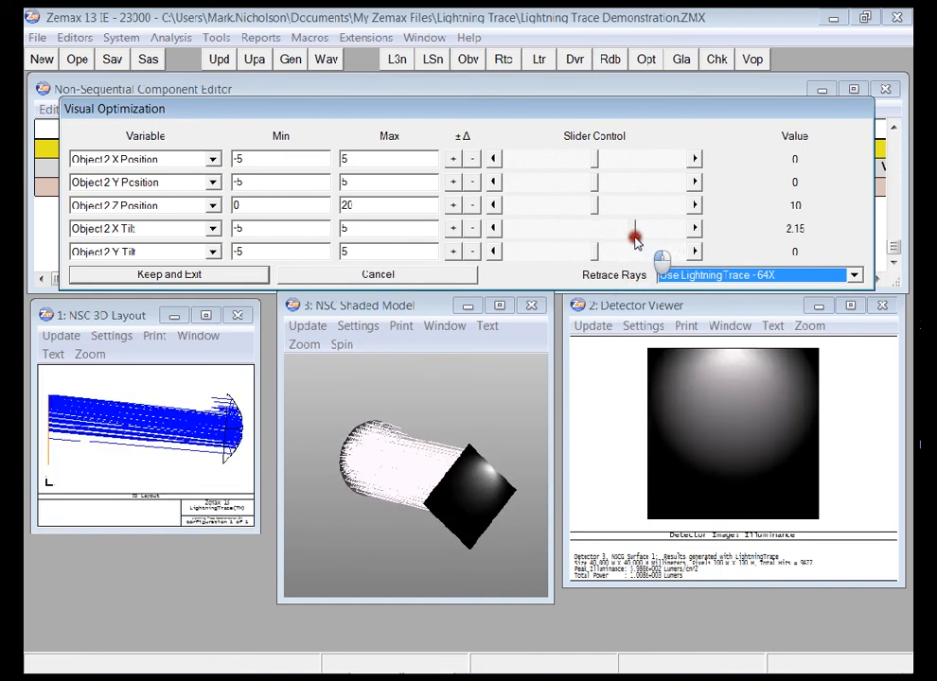
pyautogui.moveTo(634, 237); pyautogui.dragTo(590, 236)
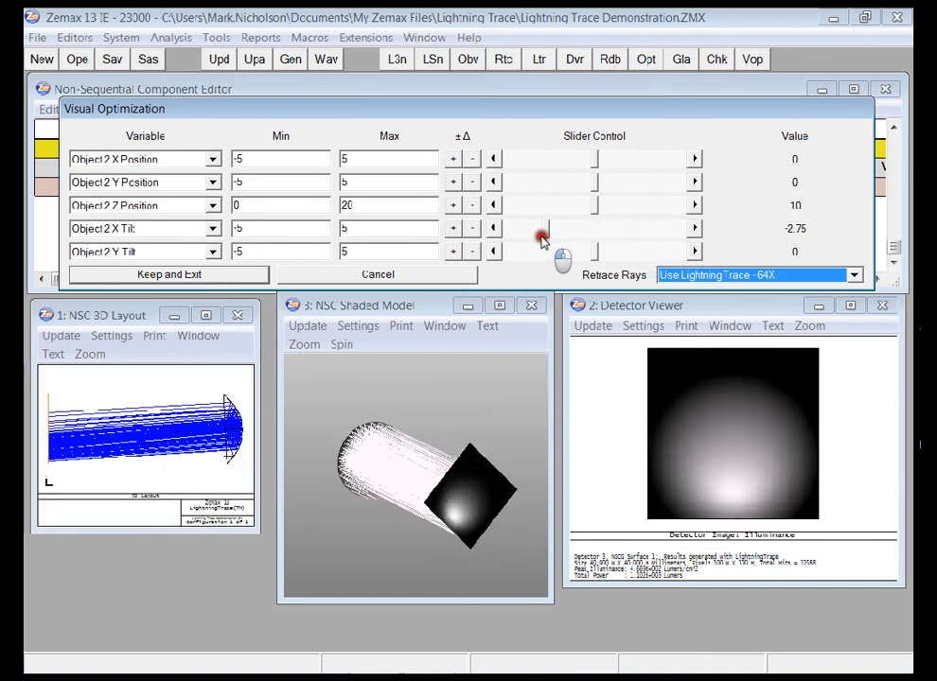
pyautogui.moveTo(541, 233); pyautogui.dragTo(591, 235)
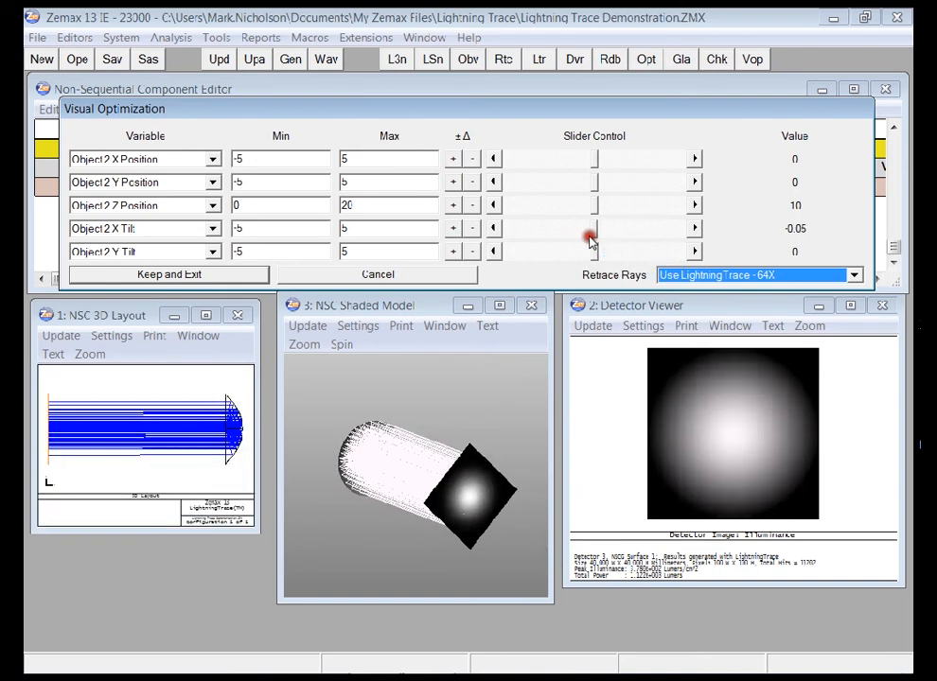